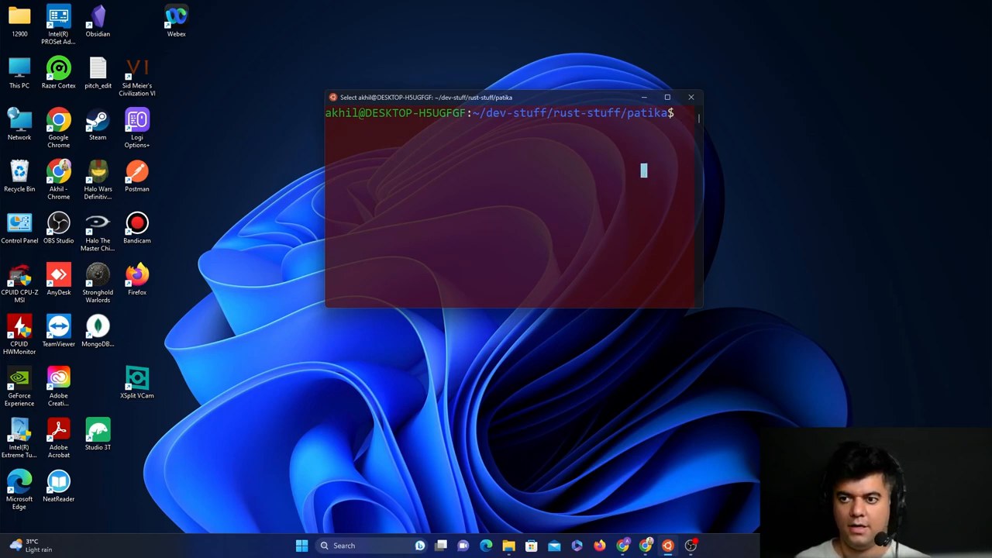
{"action": "mouse_move", "coordinate": [673, 130]}
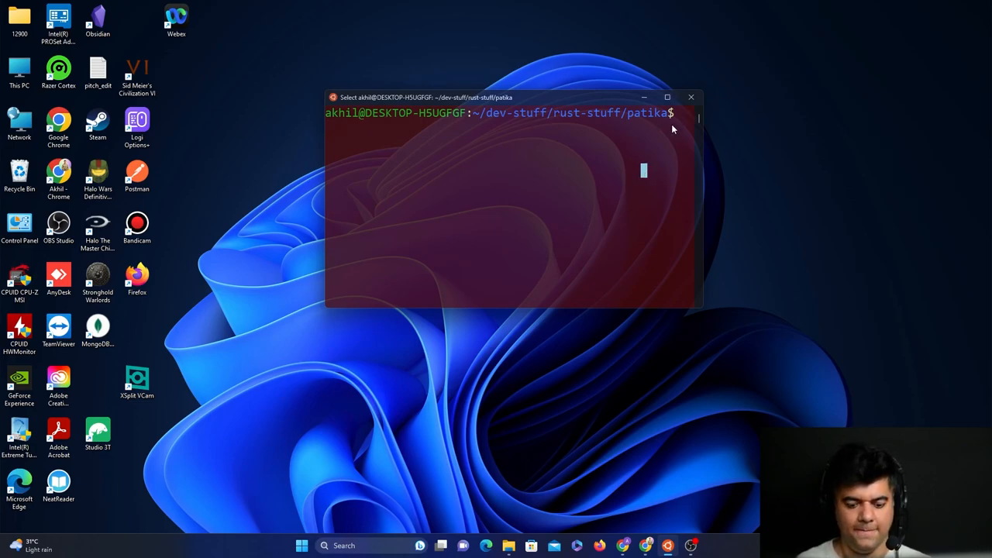
Create and enter a relay folder, then clone Polkadot branch release-v0.9.37 from paritytech.
{"action": "type", "text": "mkdir relay"}
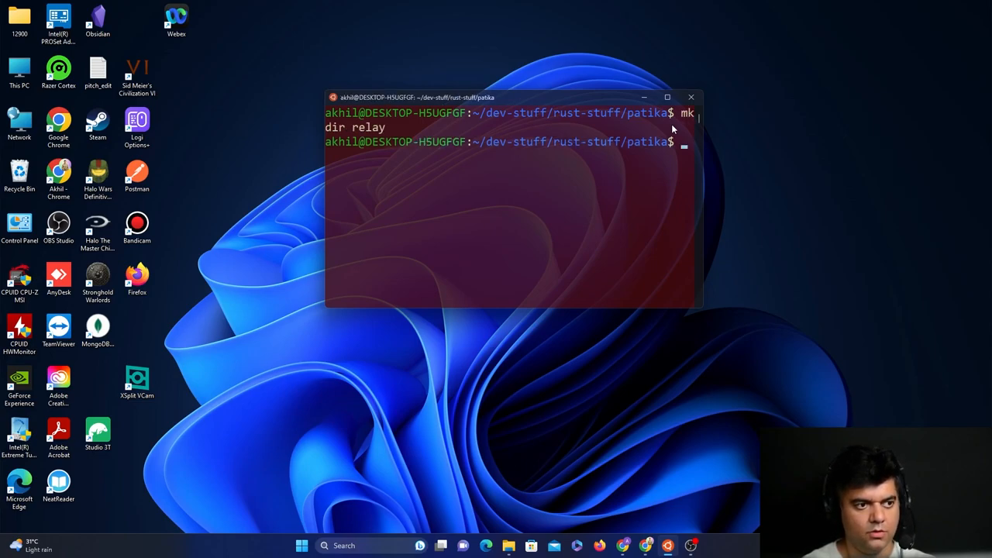
{"action": "type", "text": "cd relay"}
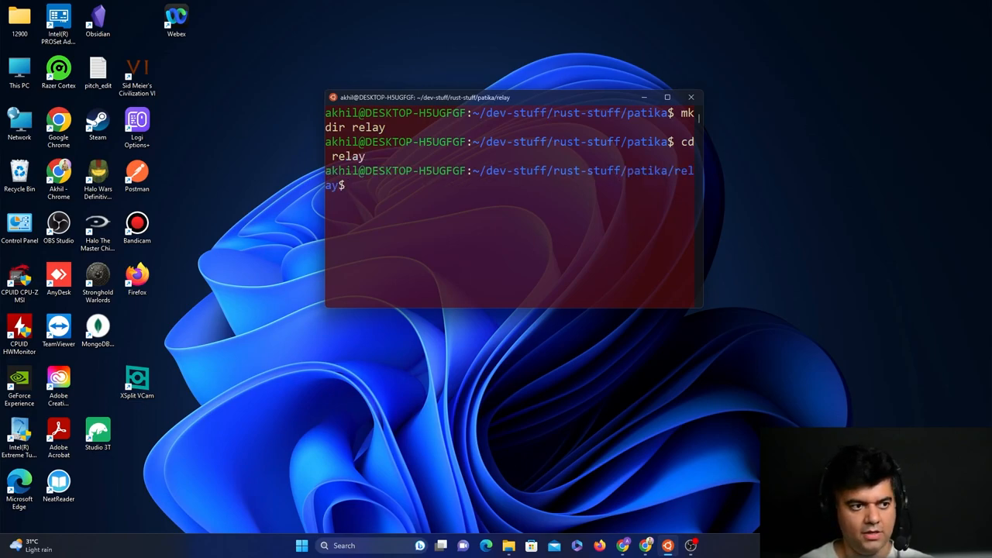
{"action": "type", "text": "git clone --branch release-v0.9.37 https://github.com/paritytech/polkadot.git"}
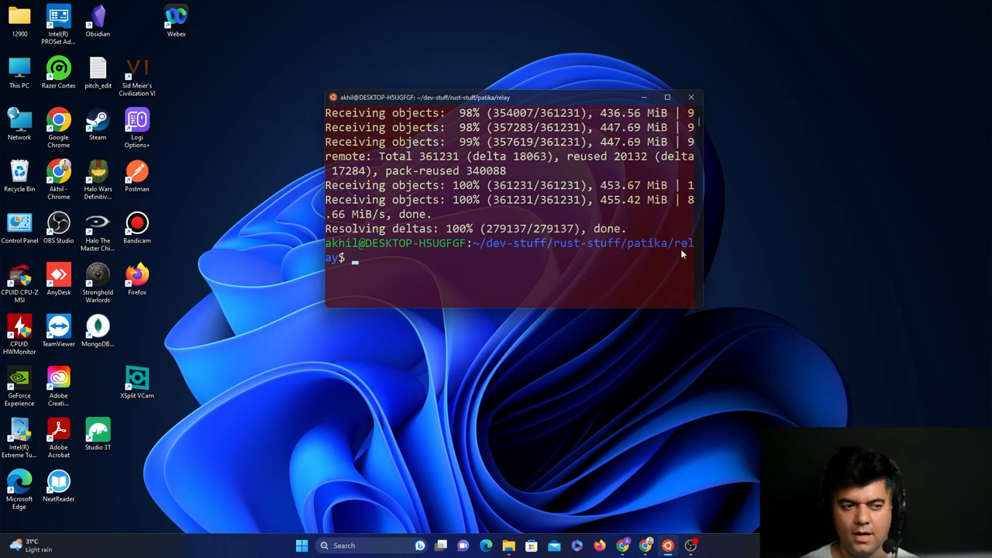
{"action": "mouse_move", "coordinate": [465, 255]}
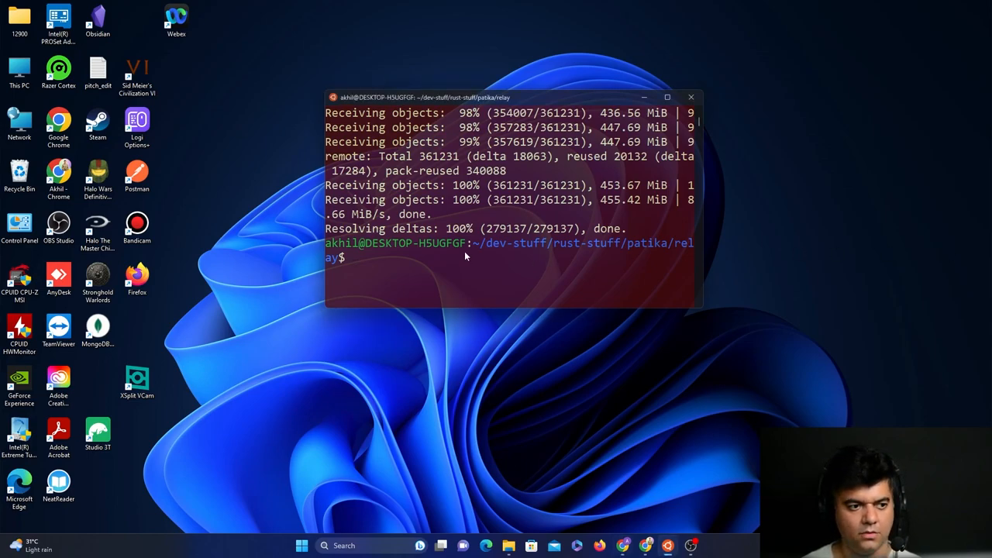
Enter the polkadot repo, list its contents, and run cargo build --release.
{"action": "type", "text": "cd polkadot"}
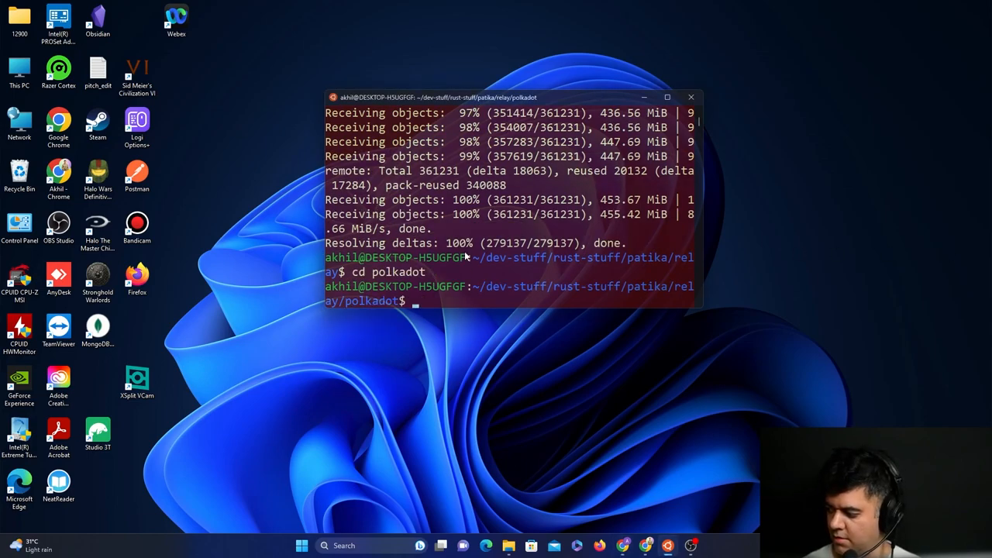
{"action": "type", "text": "ls"}
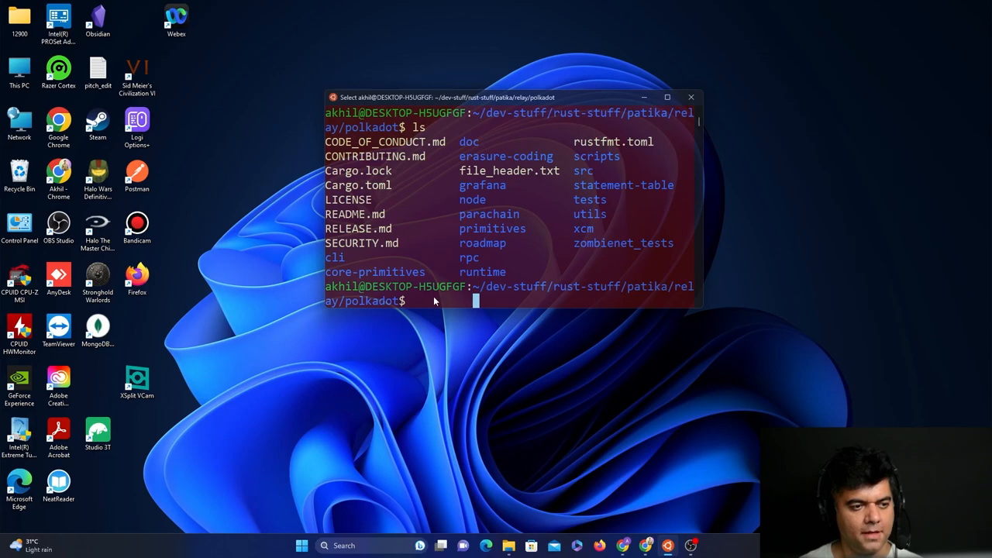
{"action": "scroll", "scroll_direction": "down", "scroll_amount": 3}
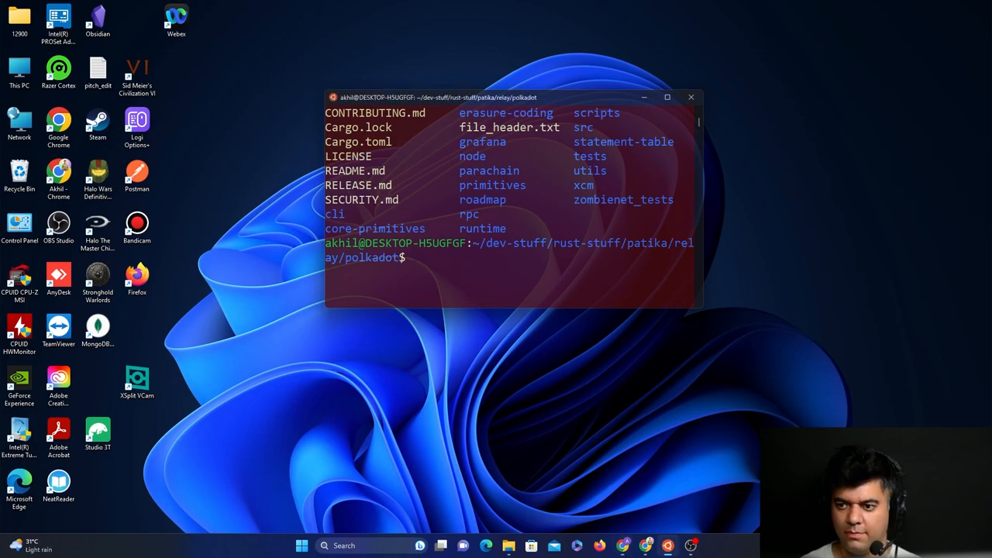
{"action": "type", "text": "cargo build --release"}
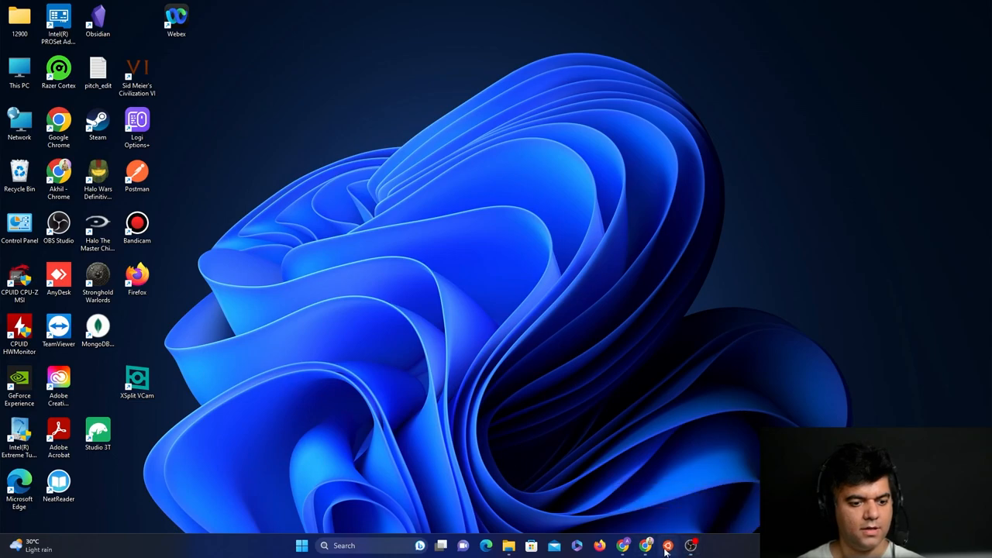
Open a second terminal window and launch VS Code on the home folder with code.
{"action": "left_click", "coordinate": [668, 545]}
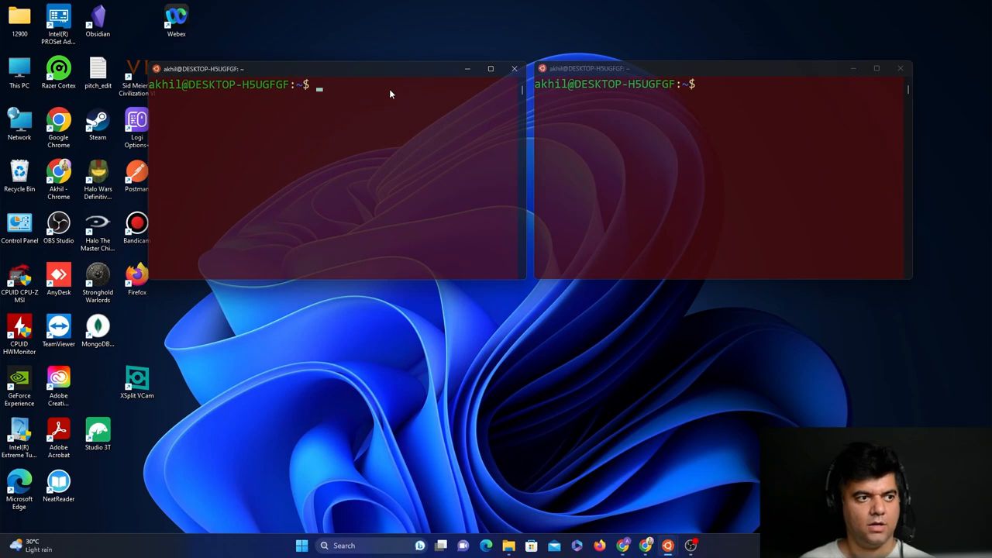
{"action": "type", "text": "code ."}
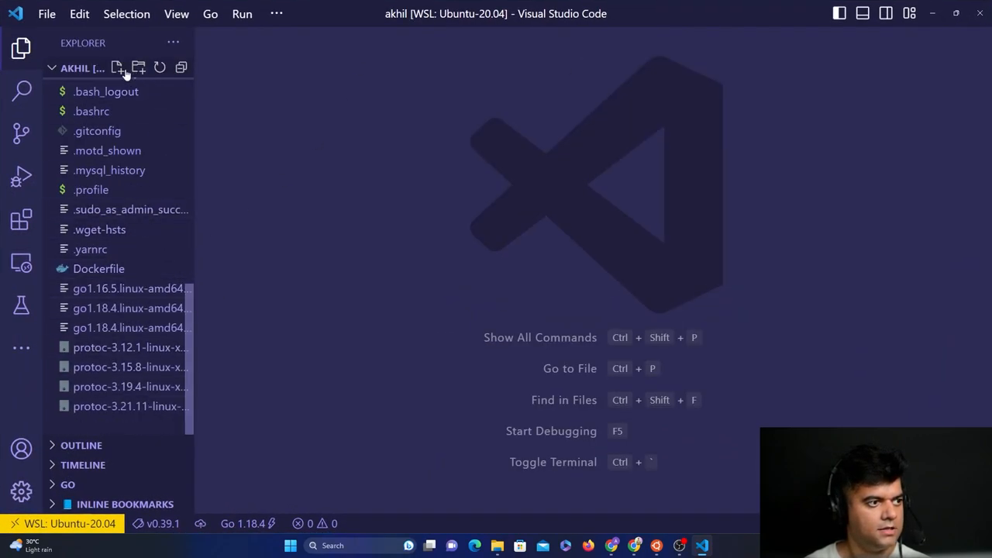
Create raw-local-chainspec.json in the home folder and paste the raw chainspec JSON into it.
{"action": "left_click", "coordinate": [117, 68]}
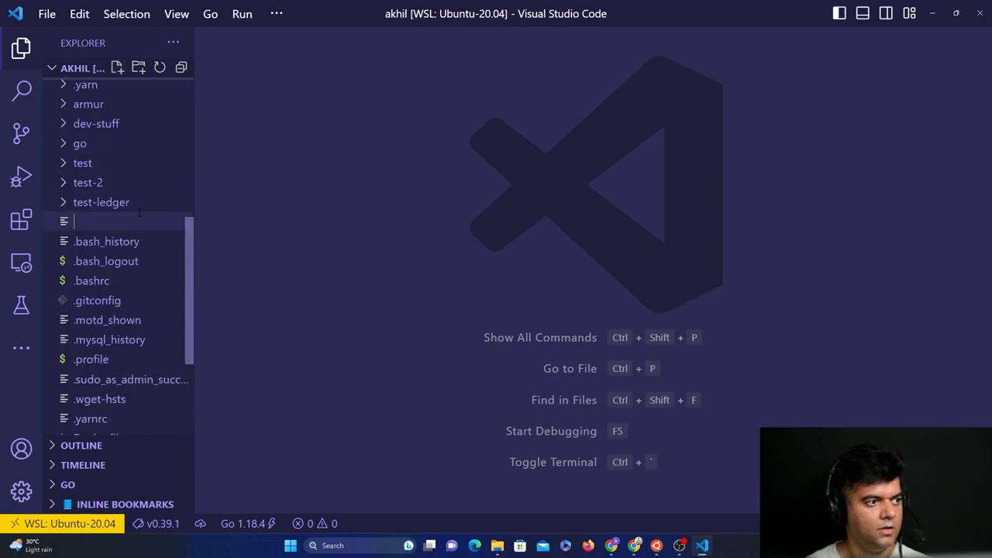
{"action": "scroll", "scroll_direction": "down", "scroll_amount": 3}
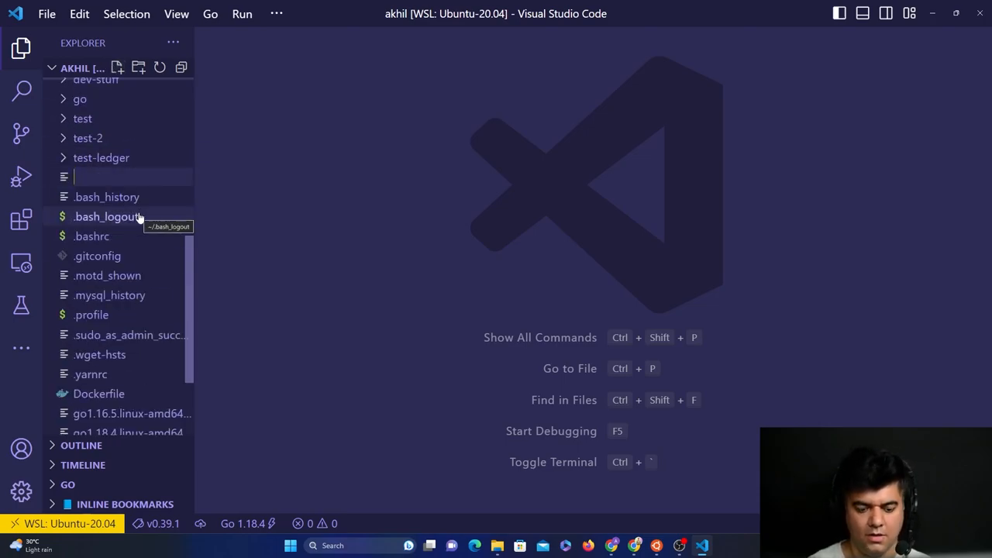
{"action": "type", "text": "raw-local"}
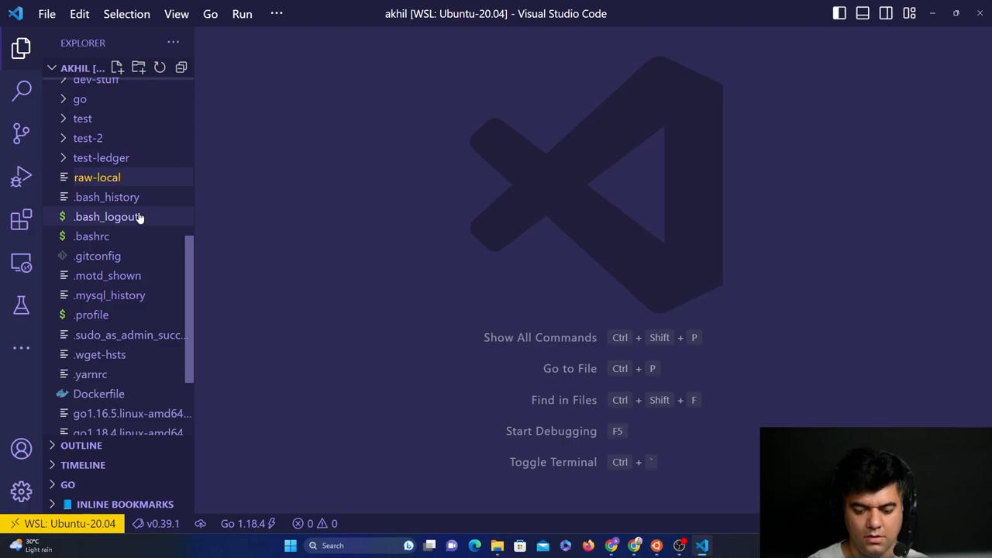
{"action": "type", "text": "chainse"}
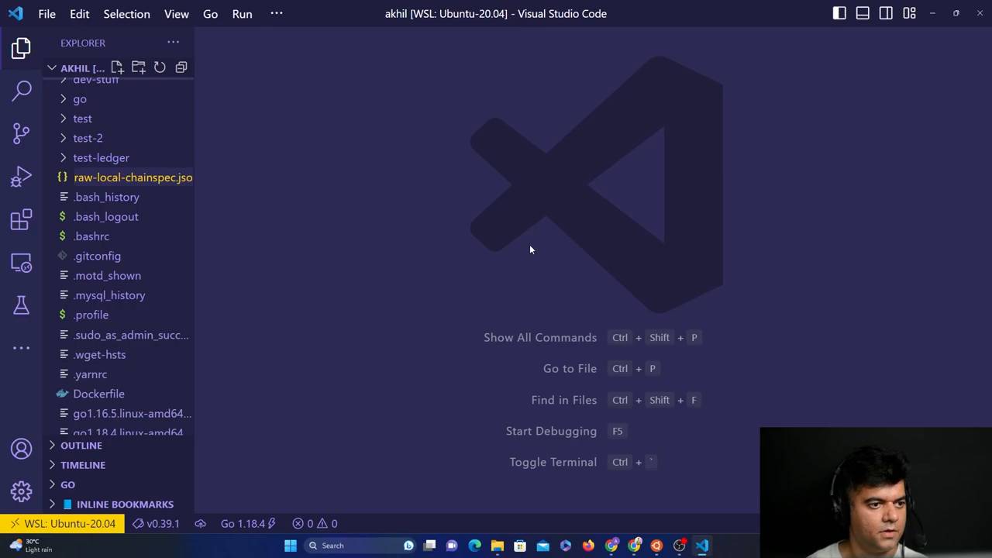
{"action": "double_click", "coordinate": [133, 176]}
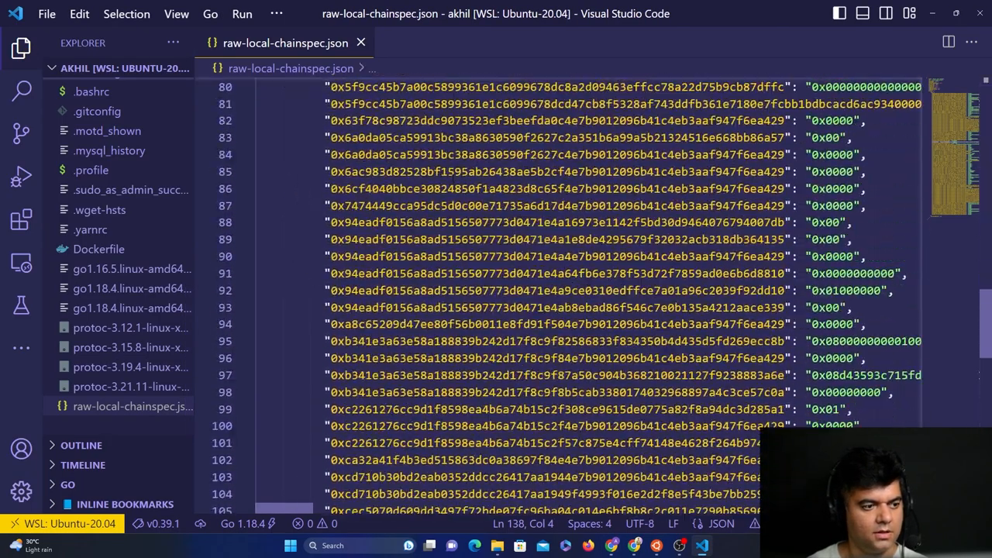
{"action": "scroll", "scroll_direction": "down", "scroll_amount": 3}
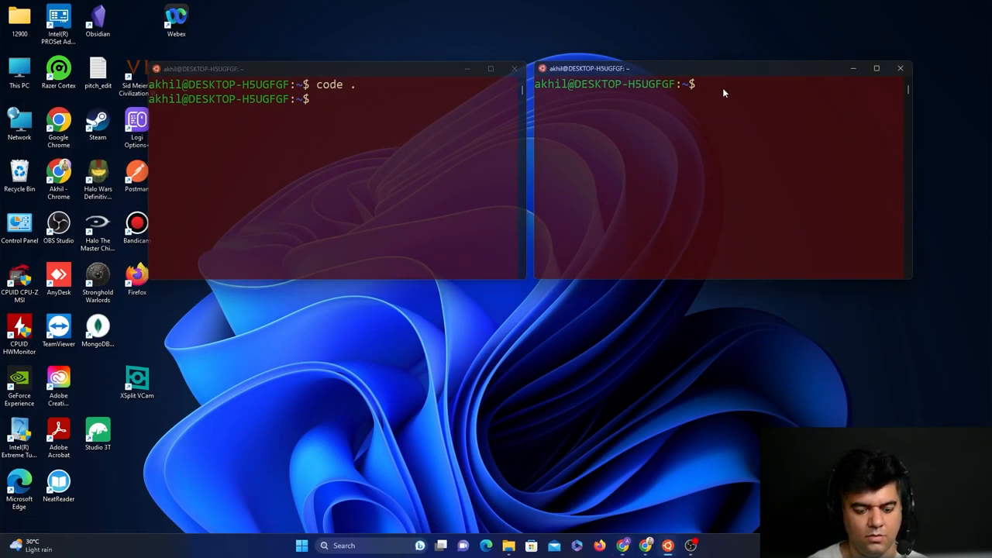
Start changing into dev-stuff/rust-stuff/patika/relay/polkadot in the second terminal.
{"action": "type", "text": "cd dev-stuff/"}
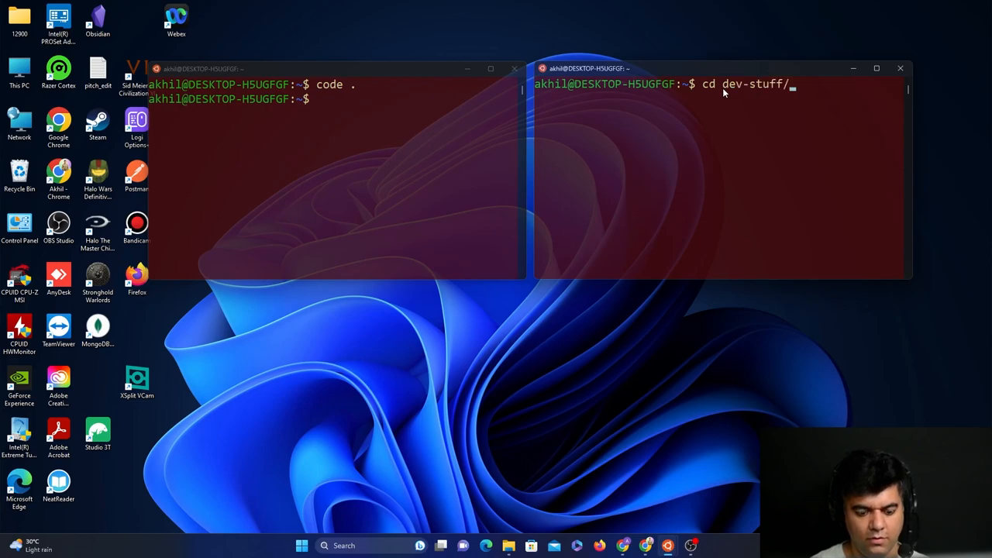
{"action": "type", "text": "rust-stuff/"}
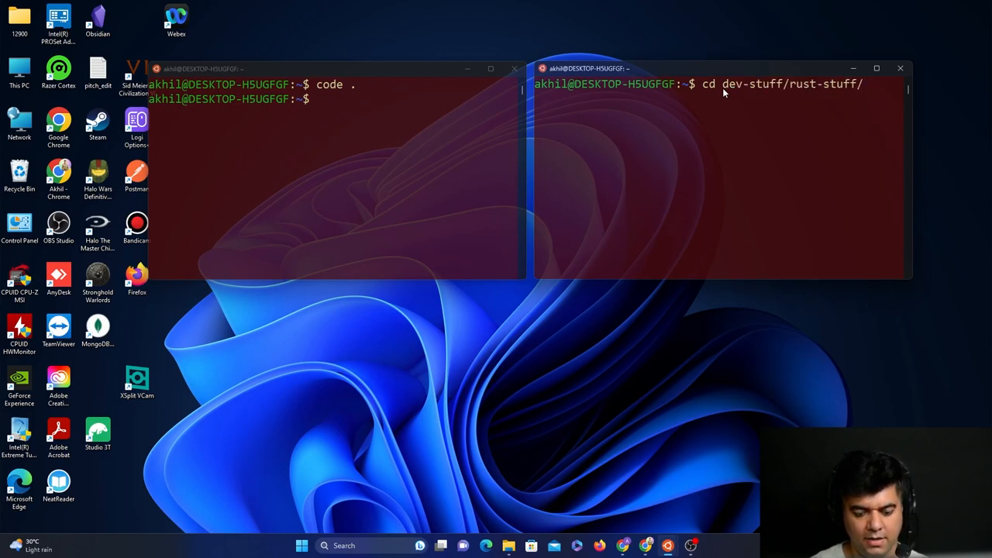
{"action": "type", "text": "patika/relay/"}
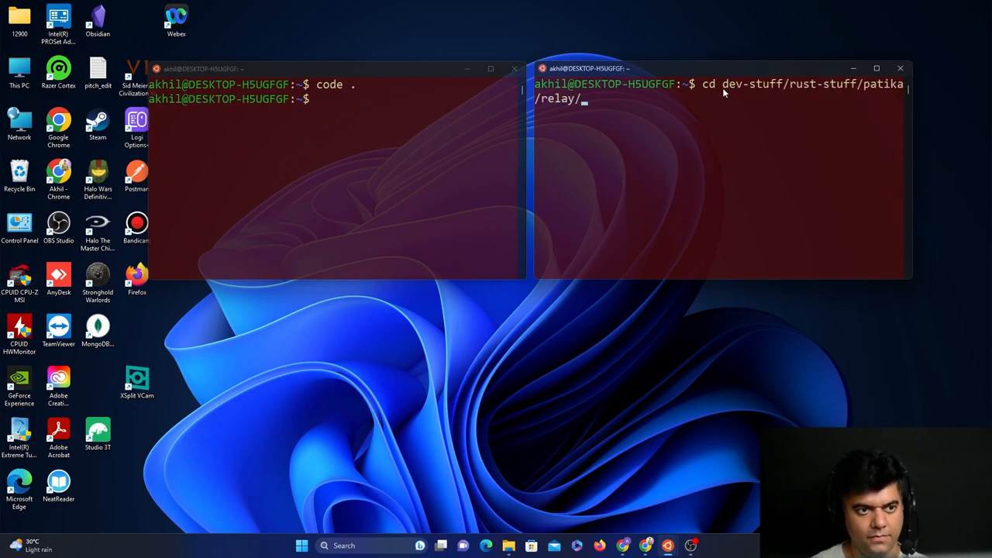
{"action": "type", "text": "pol"}
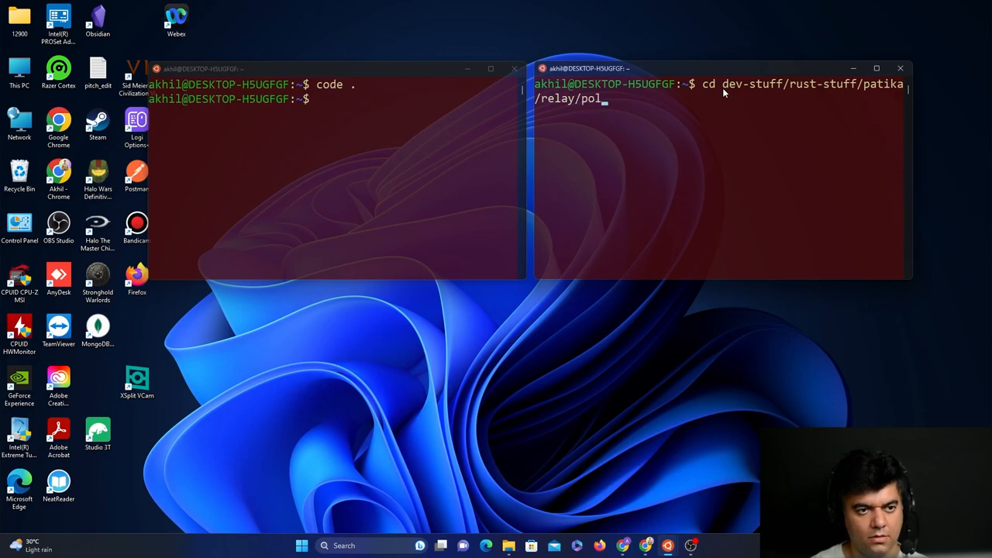
{"action": "type", "text": "kadot/"}
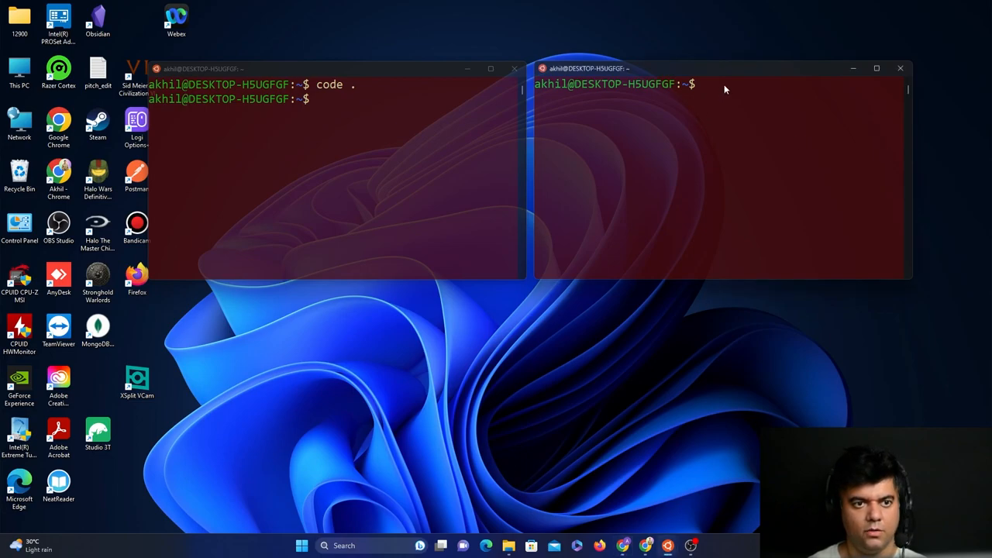
Change into /tmp instead and open it in File Explorer with explorer.exe.
{"action": "type", "text": "cd /tmp"}
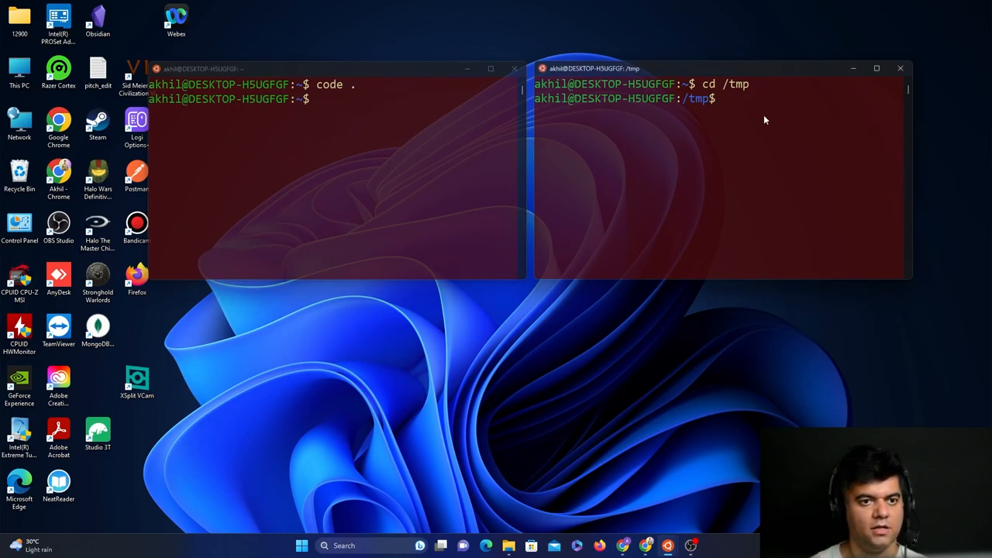
{"action": "type", "text": "exp"}
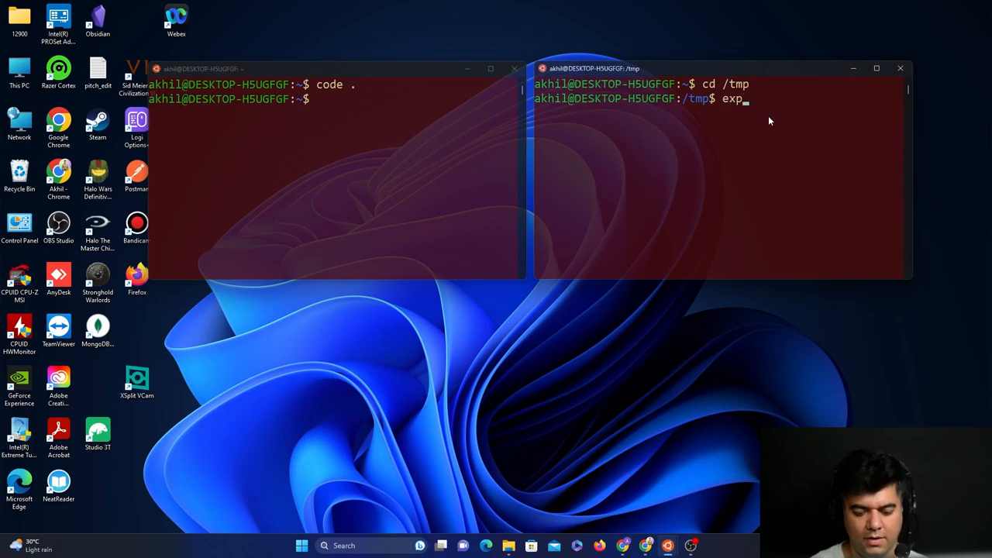
{"action": "type", "text": "lorer.exe"}
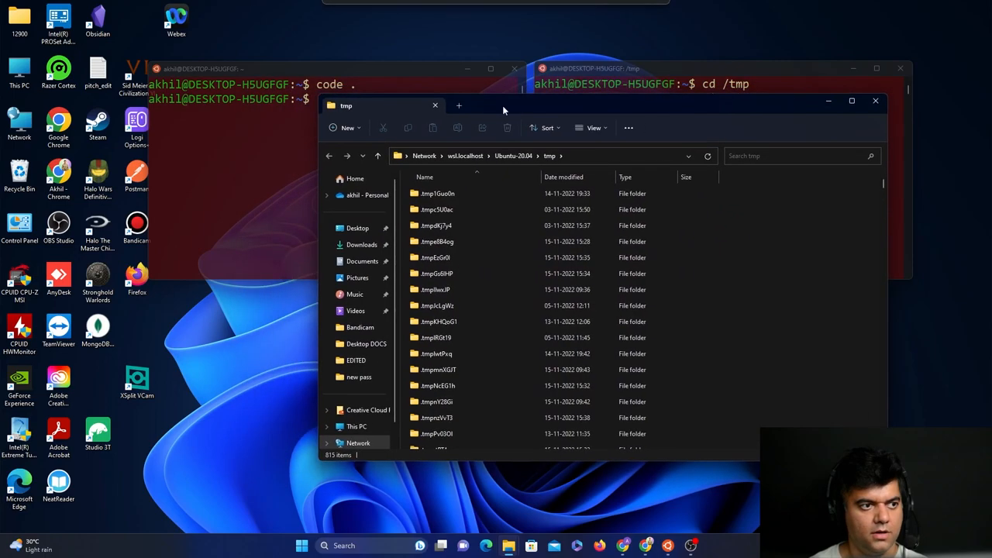
Move raw-local-chainspec.json into /tmp, replacing the existing copy, and close the folder window.
{"action": "type", "text": "ex"}
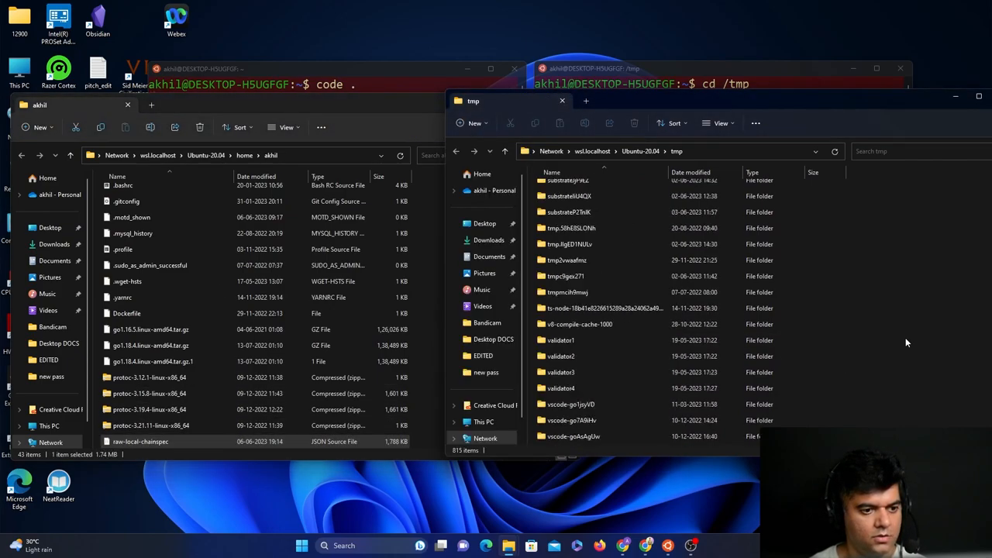
{"action": "scroll", "scroll_direction": "down", "scroll_amount": 3}
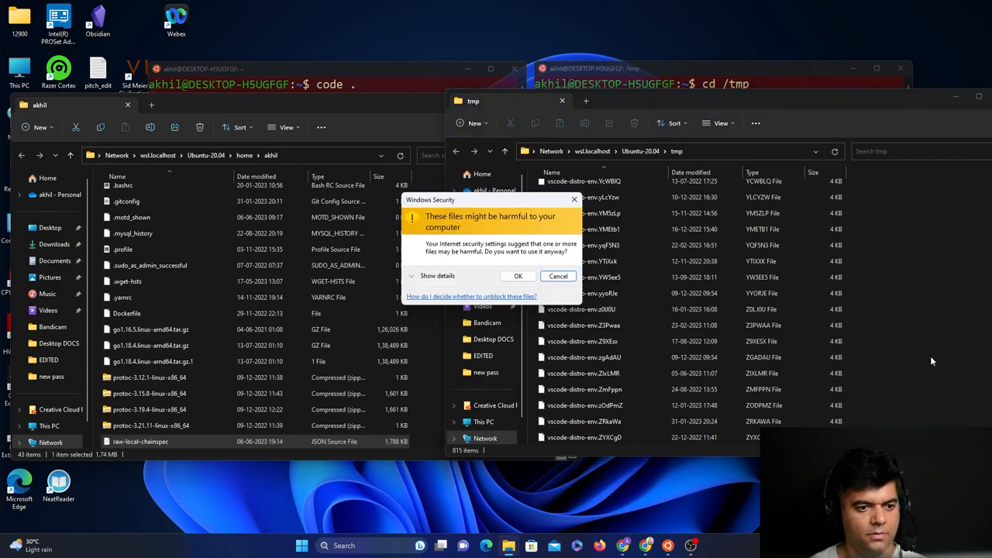
{"action": "left_click", "coordinate": [517, 276]}
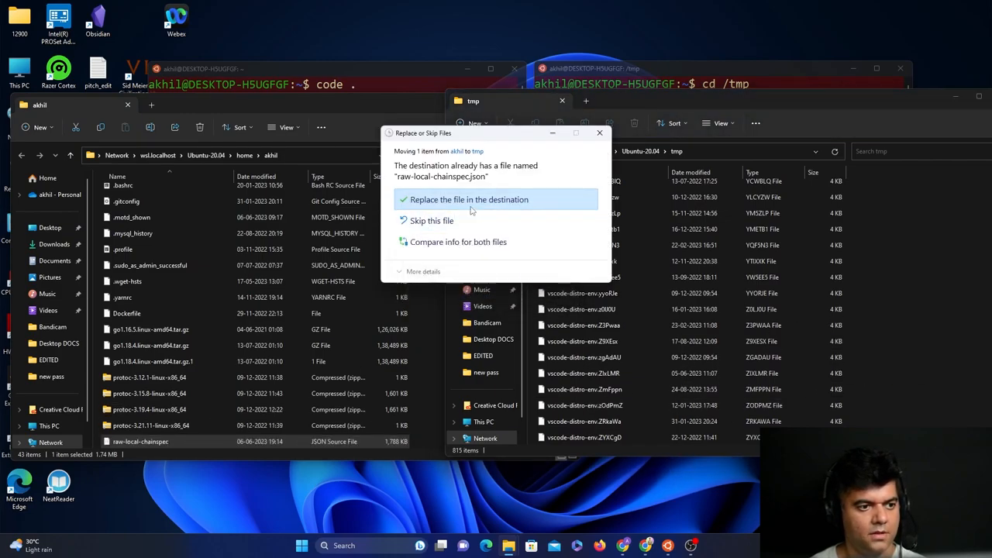
{"action": "left_click", "coordinate": [468, 199]}
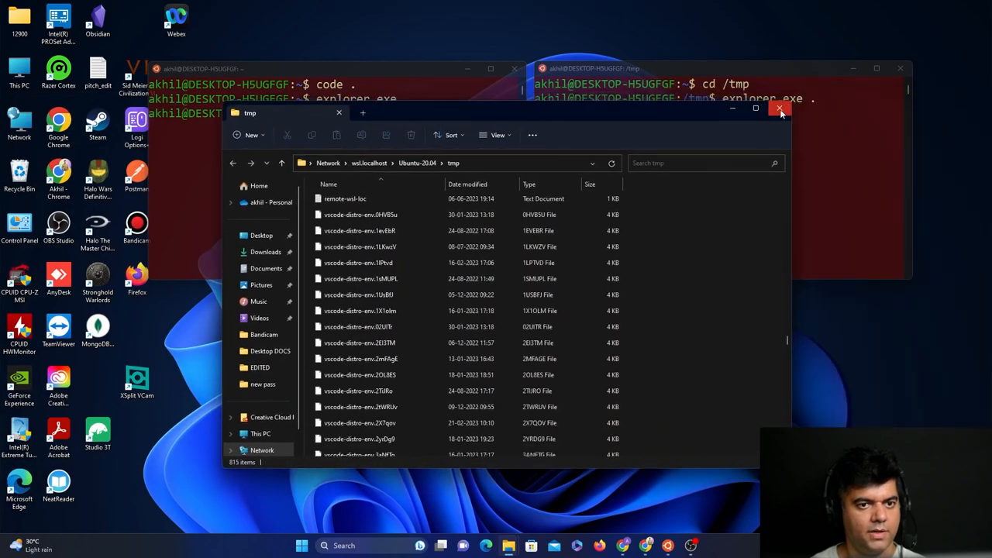
{"action": "left_click", "coordinate": [779, 108]}
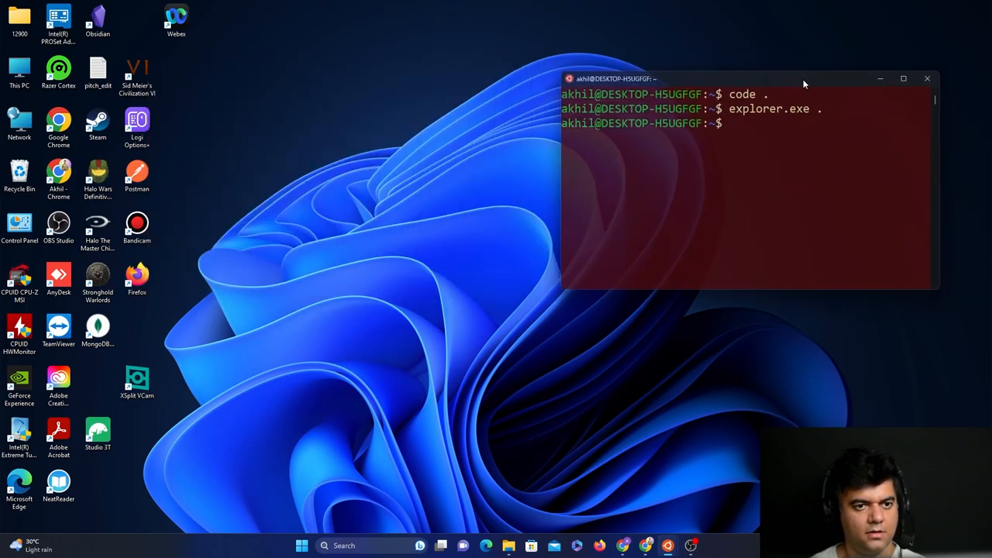
Change into dev-stuff/rust-stuff/patika and then into relay/polkadot.
{"action": "type", "text": "cd dev-stuff/"}
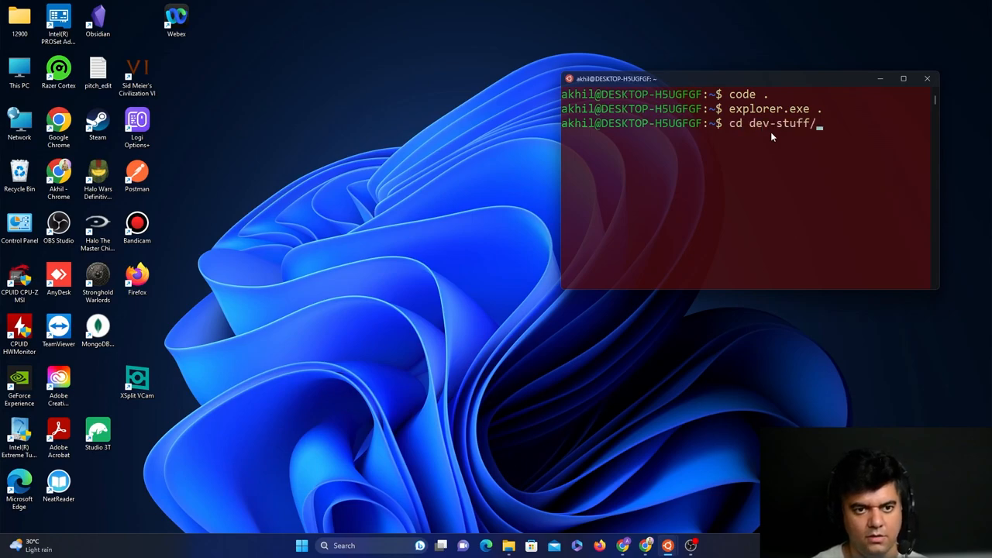
{"action": "type", "text": "rust-stuff/patika/"}
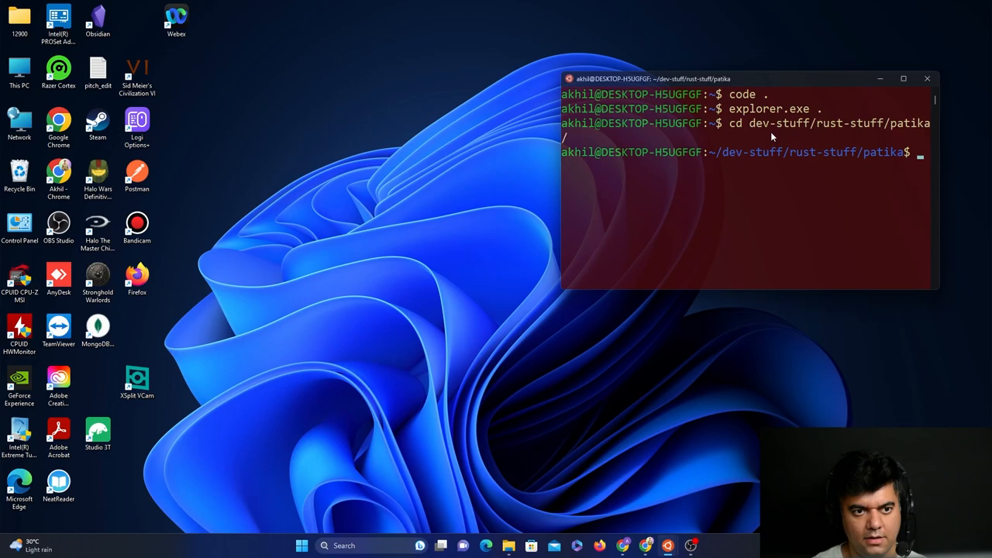
{"action": "type", "text": "cd rel"}
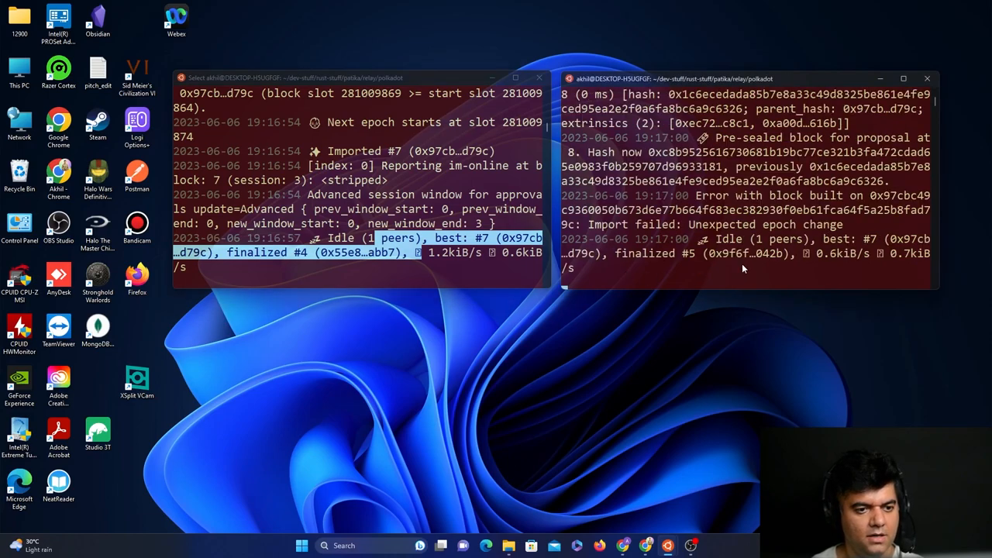
Highlight the peer count in the running node's log to confirm Alice and Bob are connected.
{"action": "double_click", "coordinate": [774, 238]}
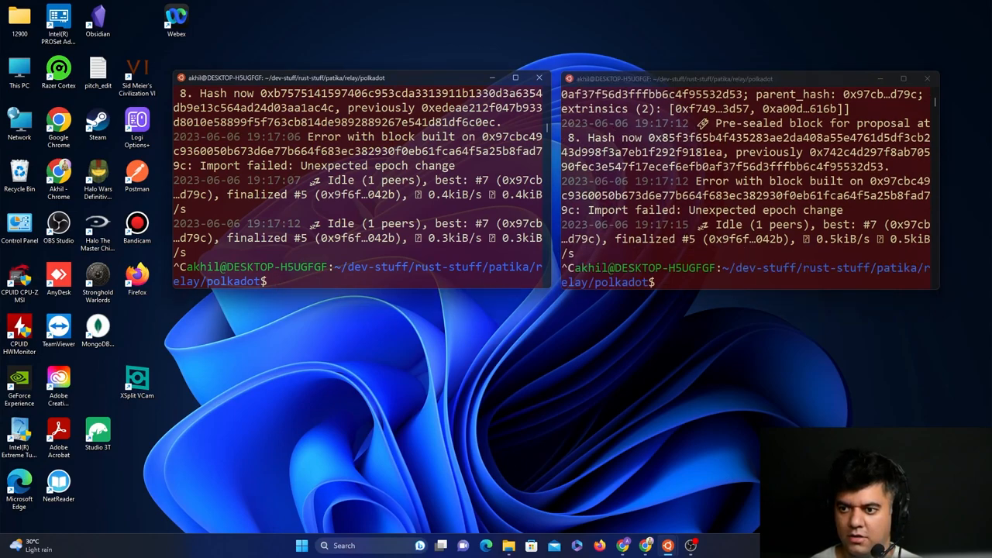
{"action": "mouse_move", "coordinate": [368, 282]}
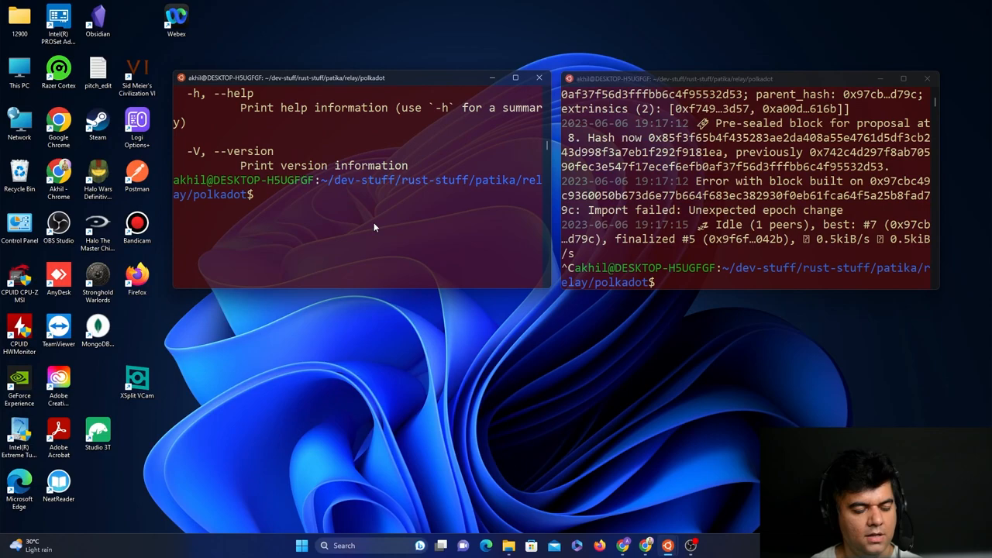
Show the polkadot binary's help with ./target/release/polkadot --help.
{"action": "type", "text": "./target/release/polkadot --help"}
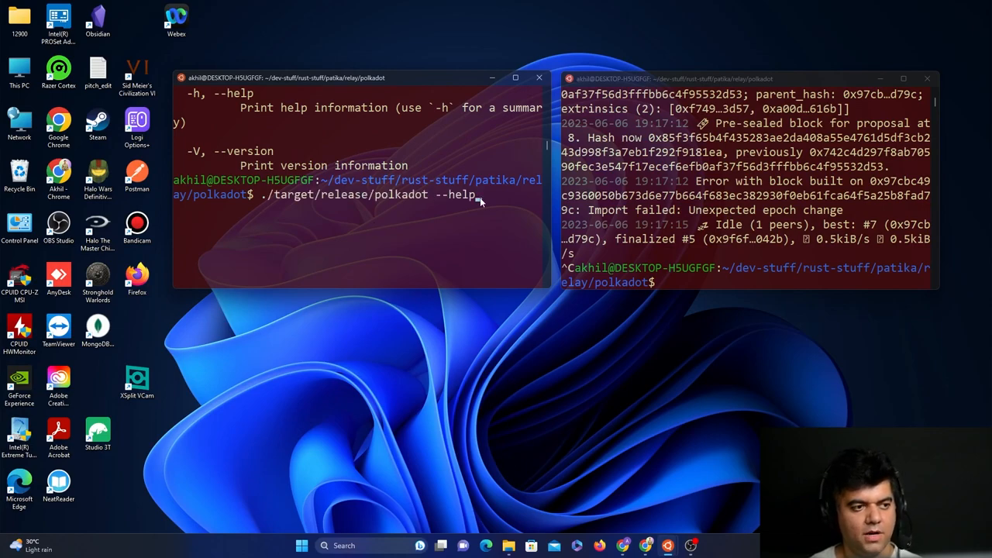